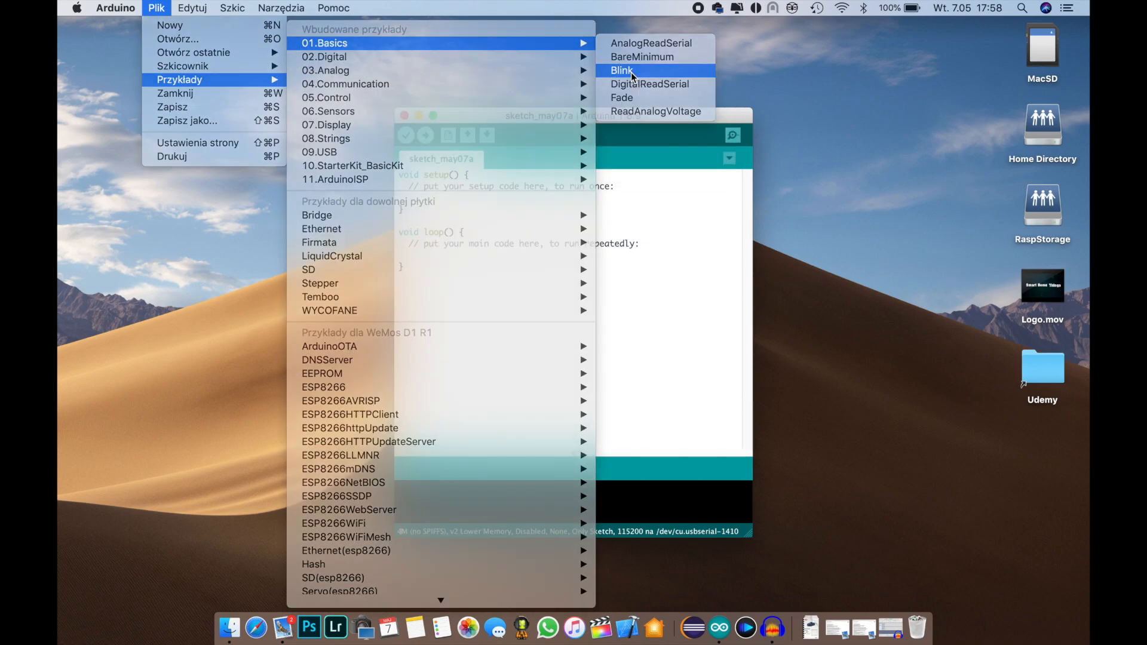
# Pick Blink from the File > Examples > 01.Basics menu
pyautogui.click(622, 70)
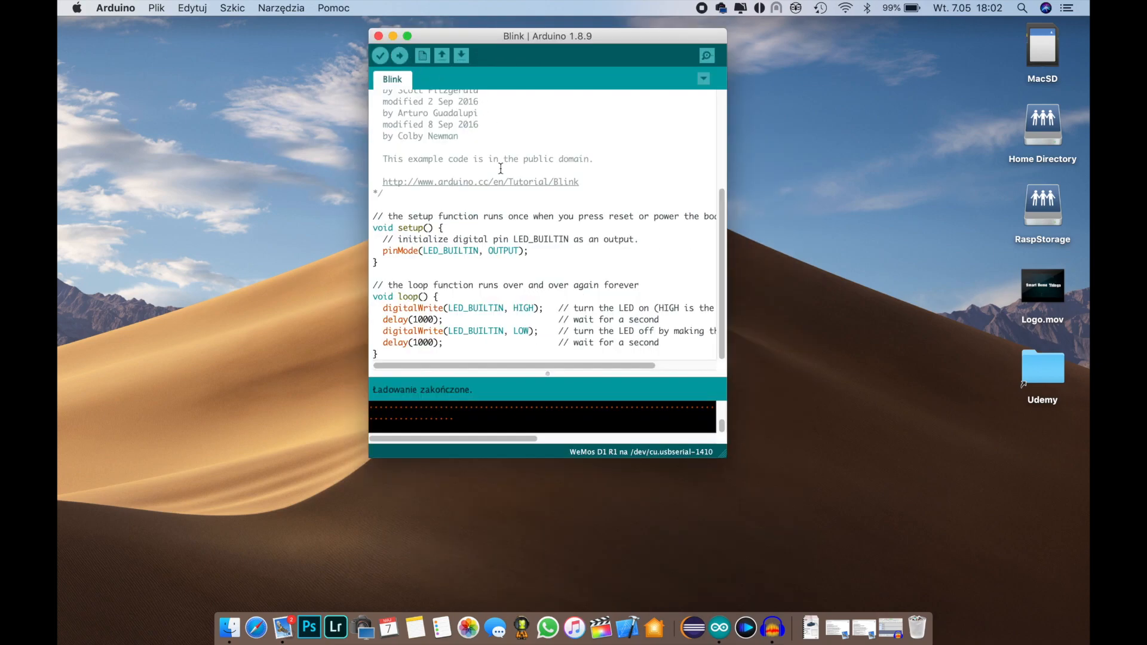
pyautogui.moveTo(525, 238)
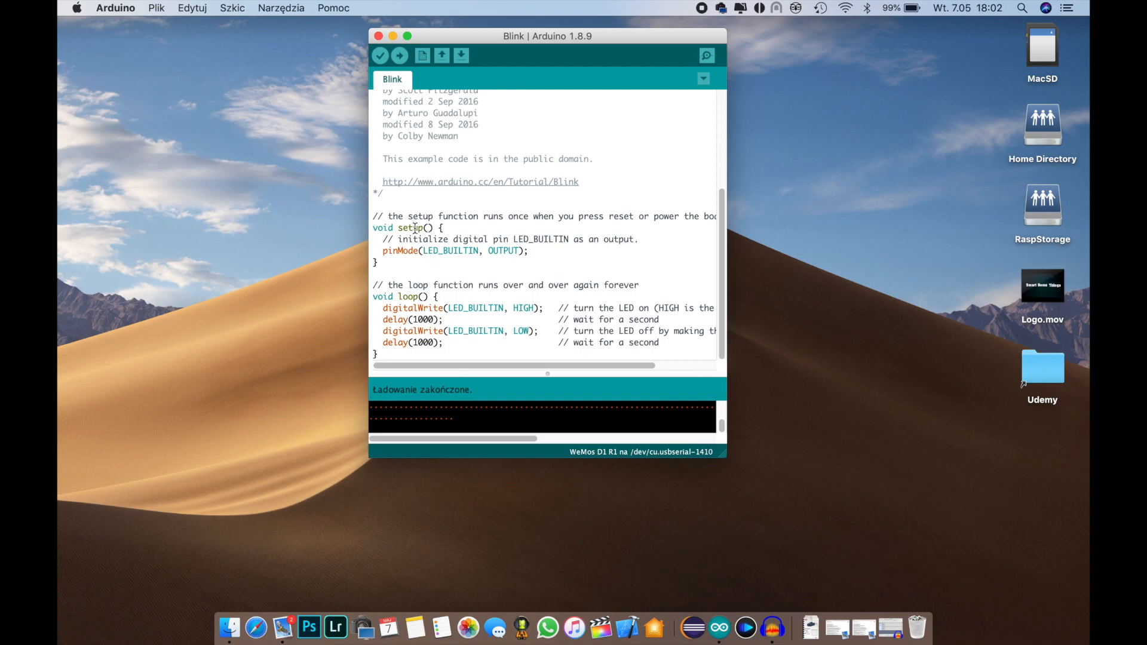
pyautogui.moveTo(410, 296)
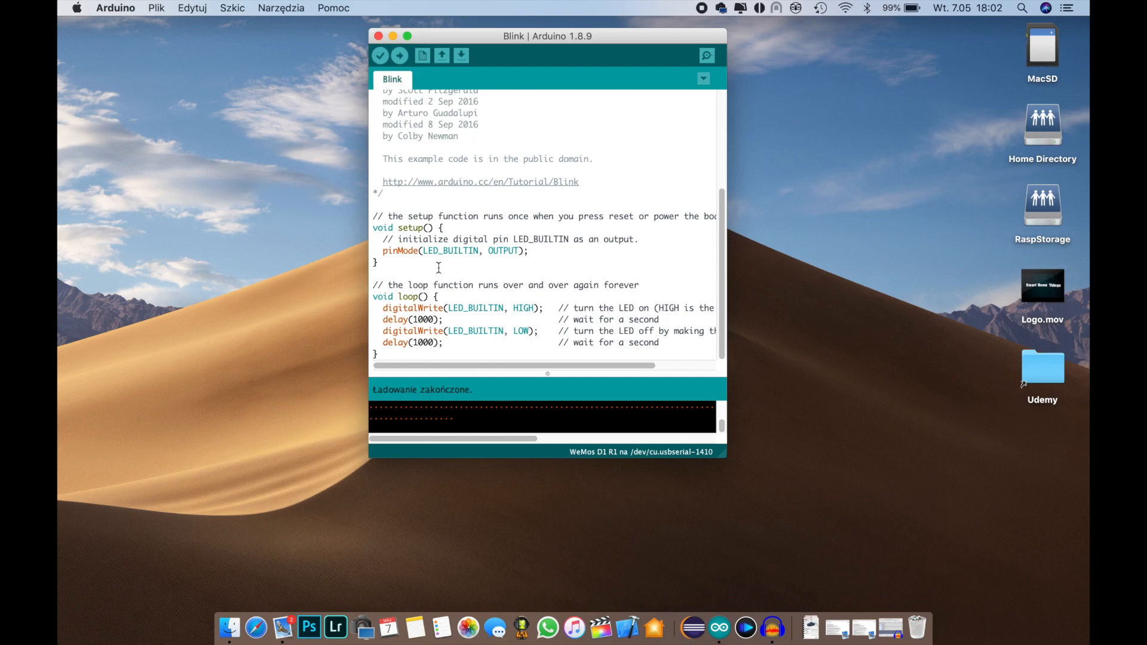
pyautogui.moveTo(439, 240)
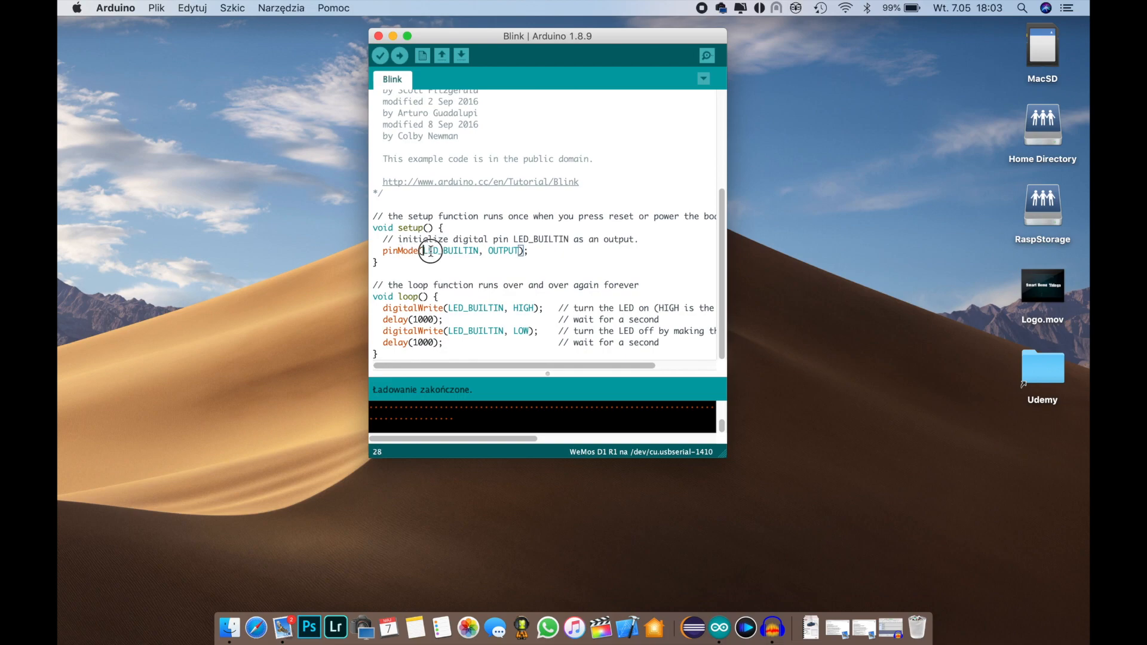
# Replace LED_BUILTIN in pinMode with 13 and add a second pinMode line for pin 14
pyautogui.doubleClick(450, 250)
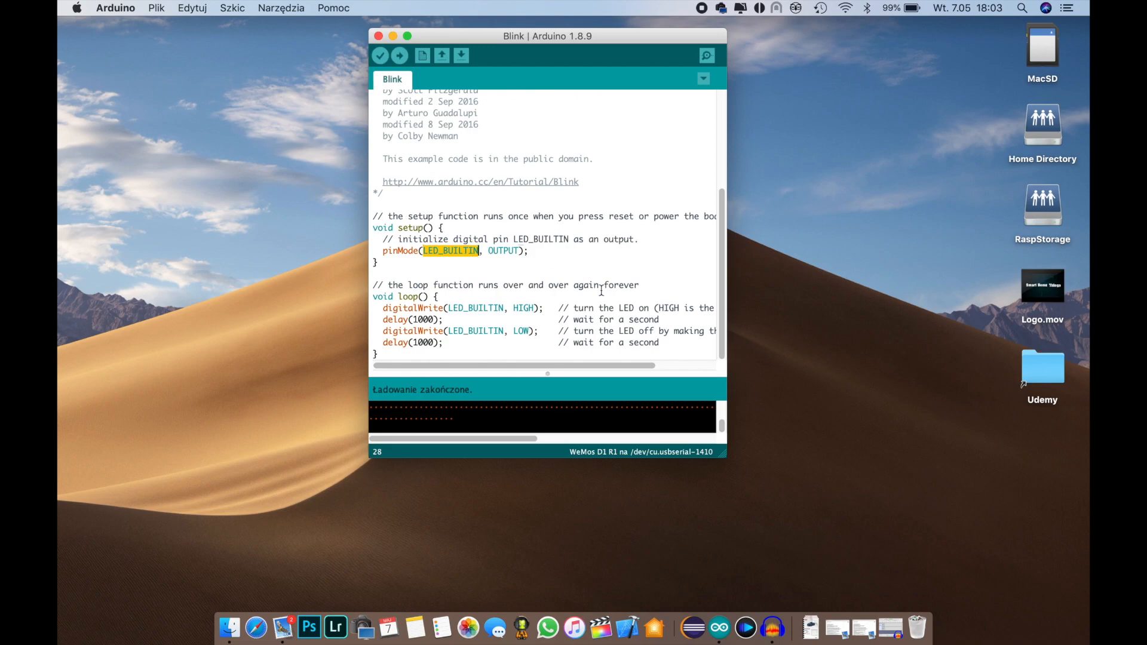
pyautogui.write('13')
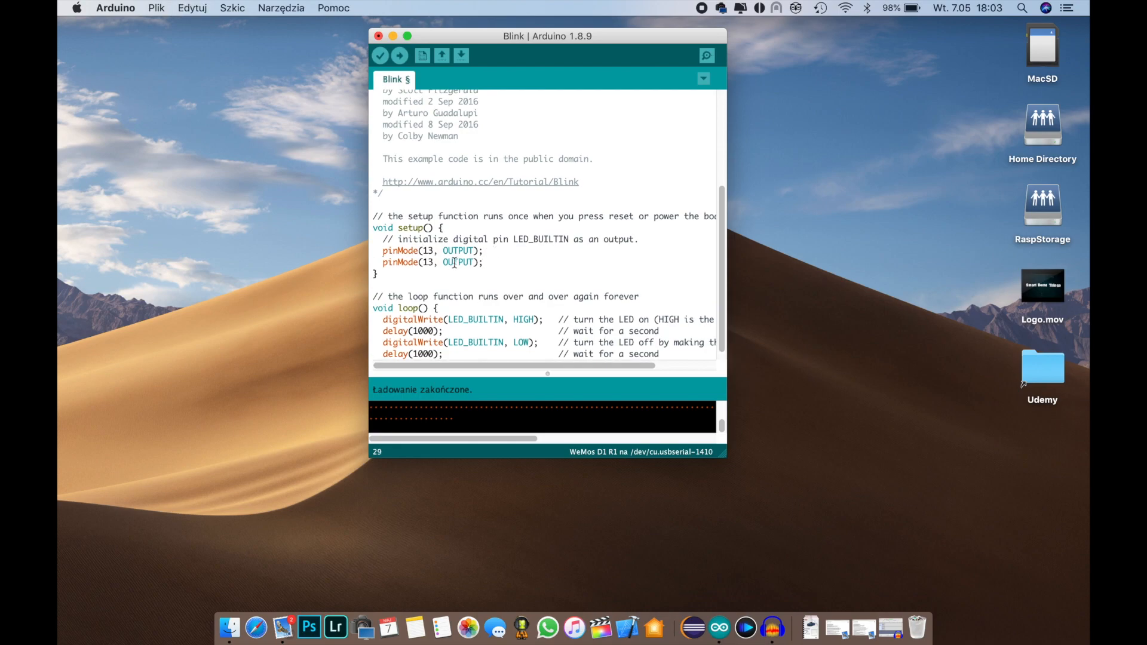
pyautogui.write('14')
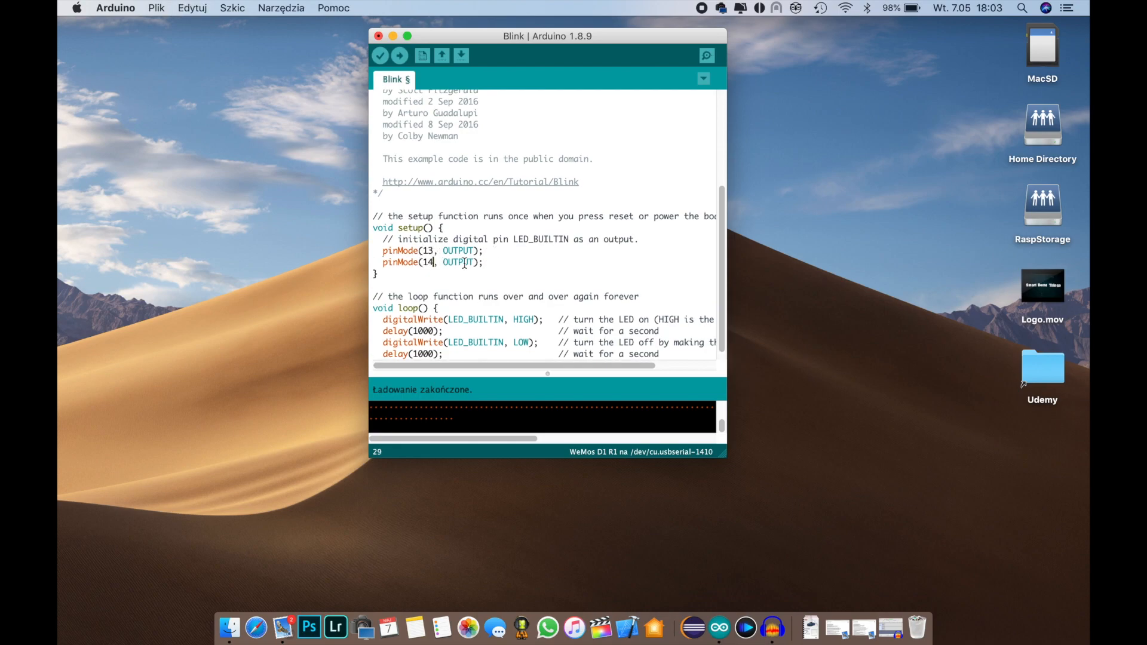
pyautogui.moveTo(256, 628)
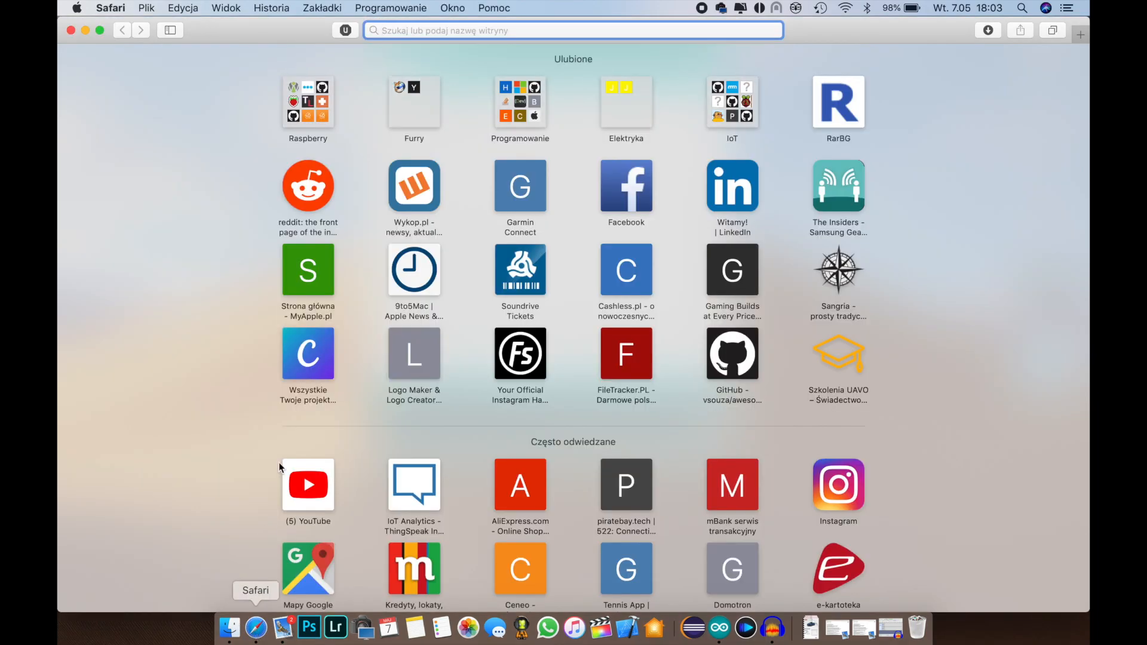
# Open the WeMos D1 mini pin diagram from the IoT bookmarks and scroll through it
pyautogui.click(731, 103)
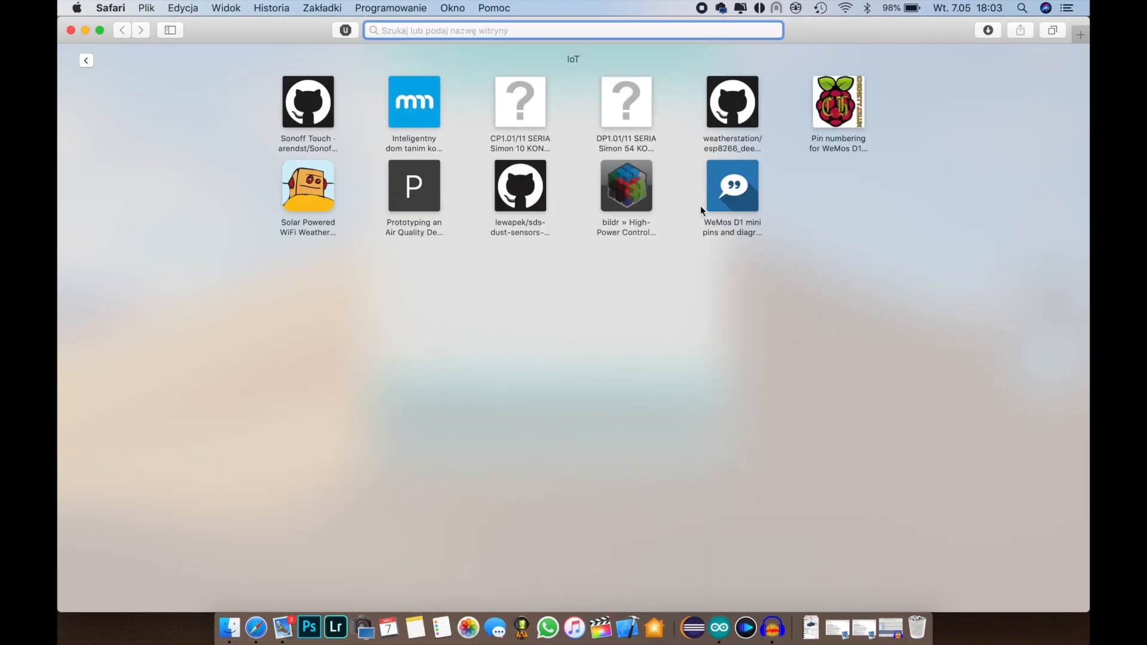
pyautogui.click(731, 186)
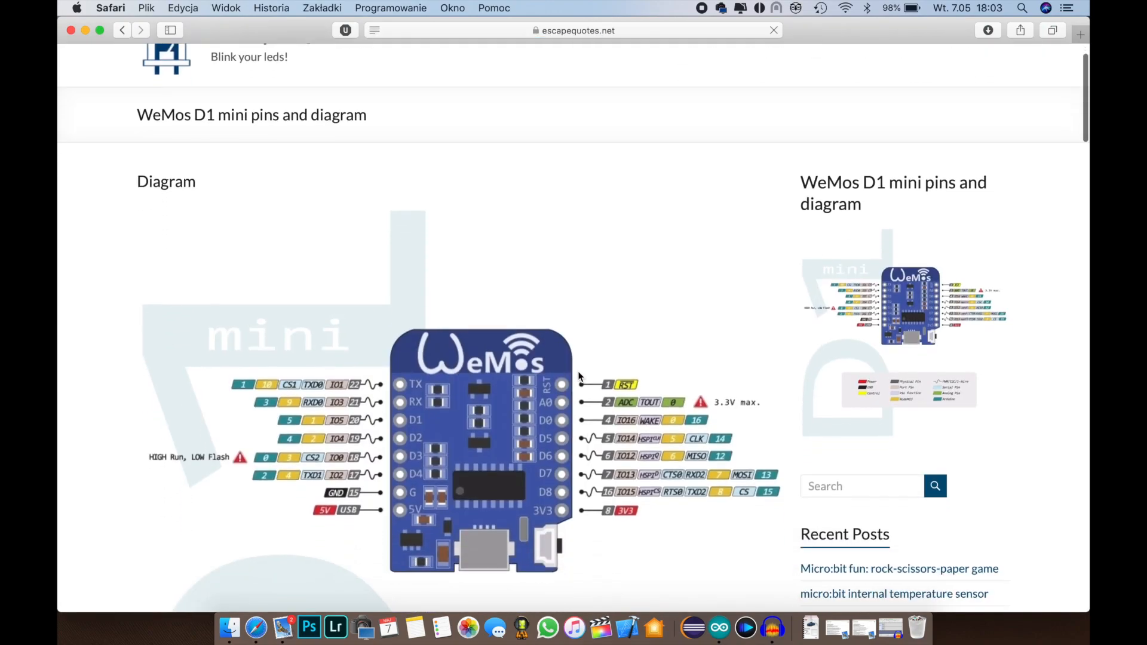
pyautogui.scroll(-3)
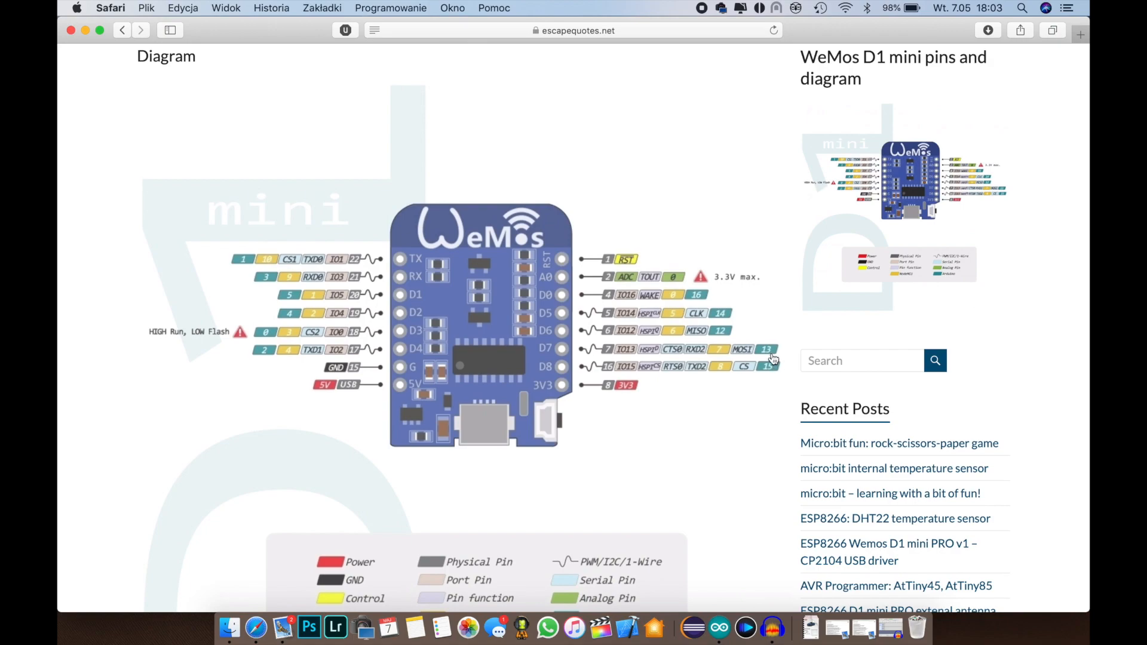
pyautogui.moveTo(565, 355)
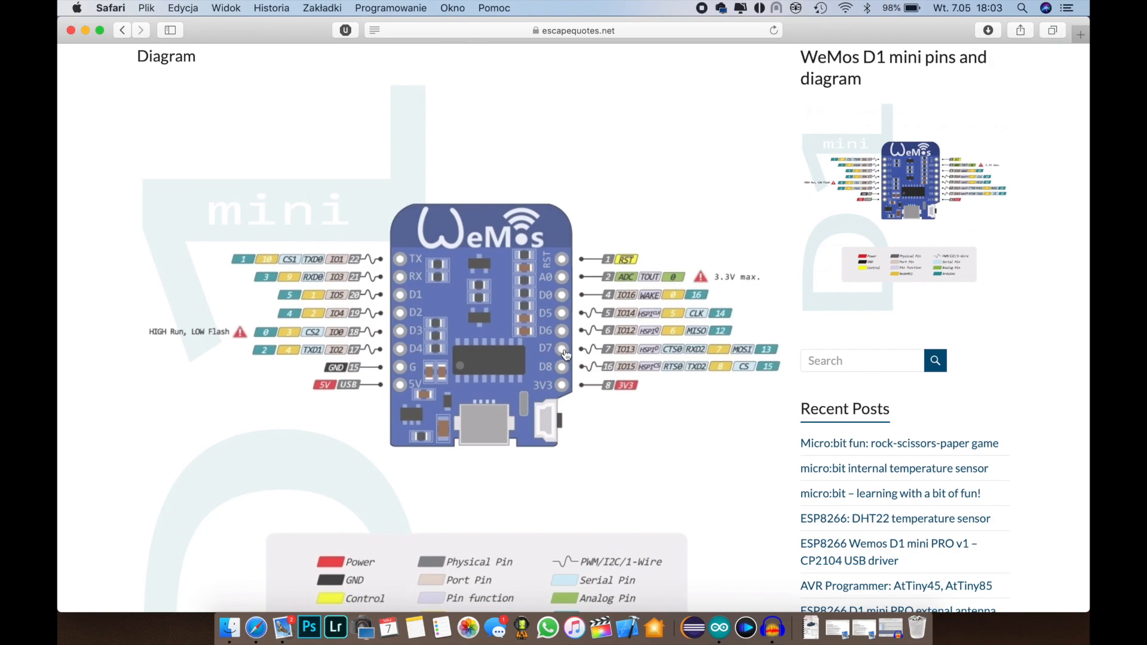
pyautogui.moveTo(555, 355)
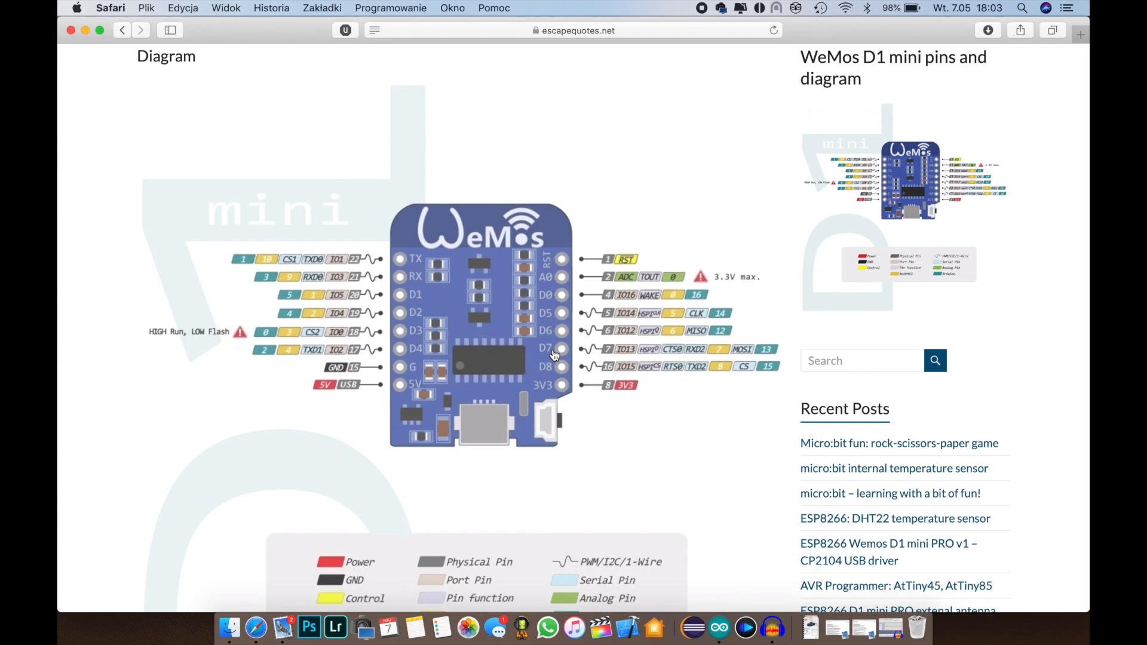
pyautogui.moveTo(699, 315)
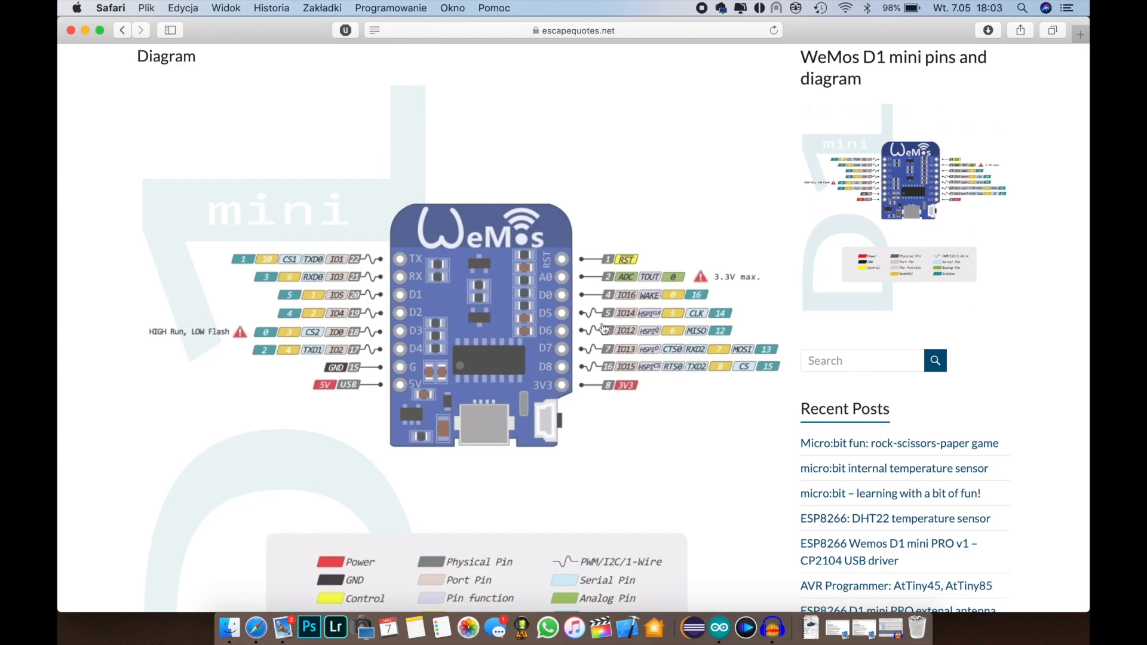
pyautogui.moveTo(557, 320)
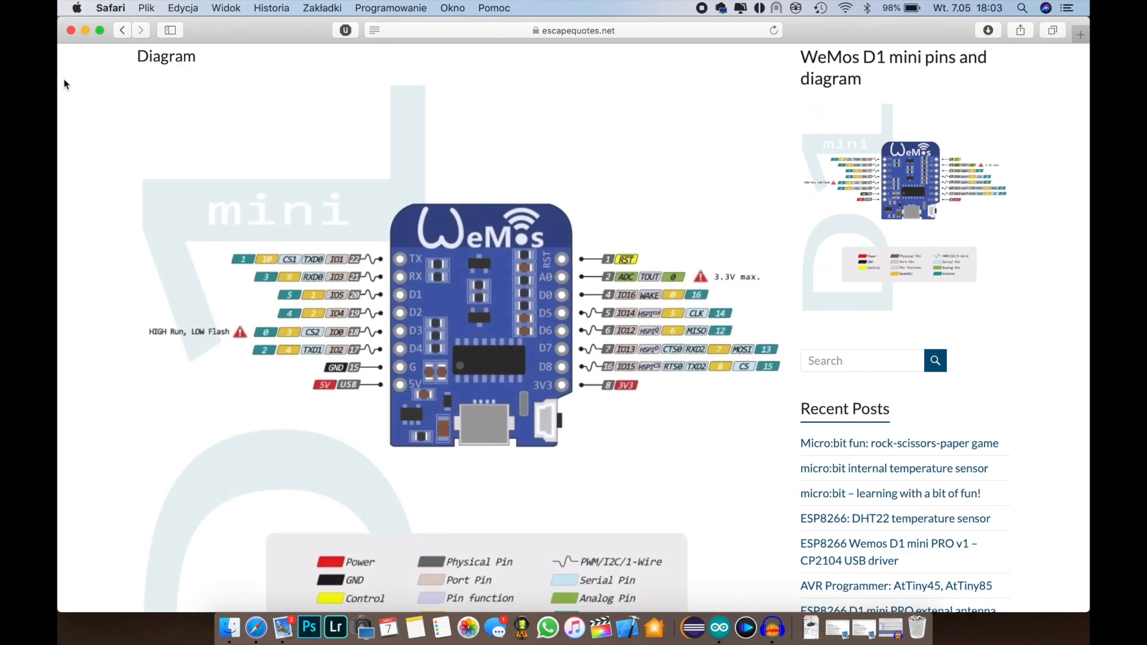
# Switch back to the Arduino IDE window showing the edited Blink sketch
pyautogui.click(89, 30)
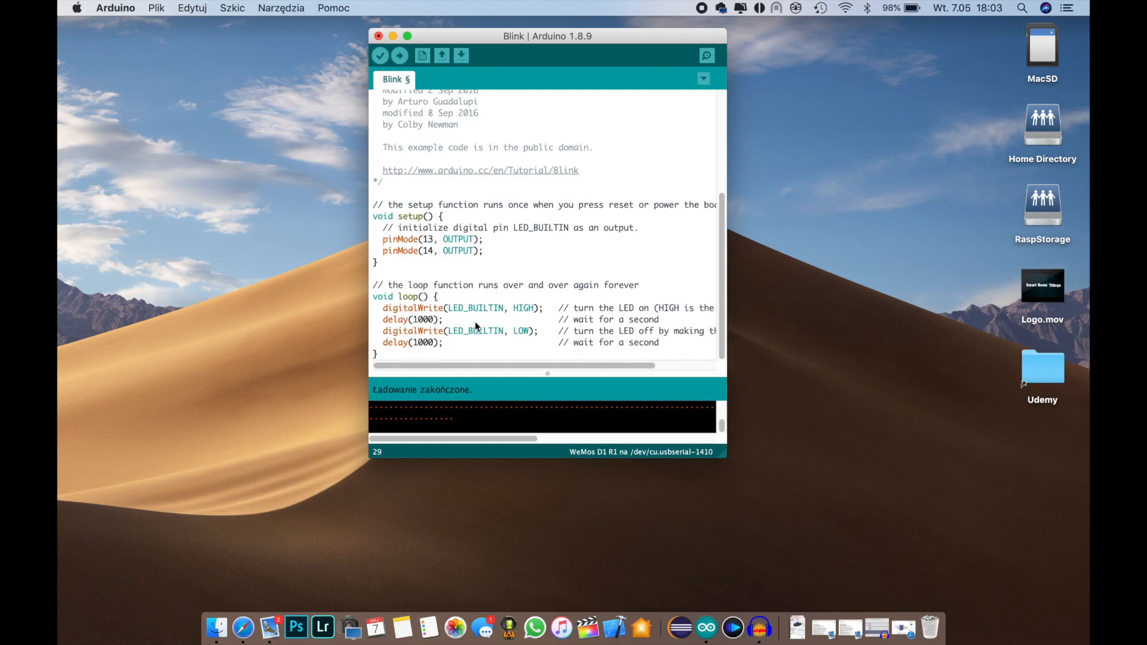
pyautogui.moveTo(401, 318)
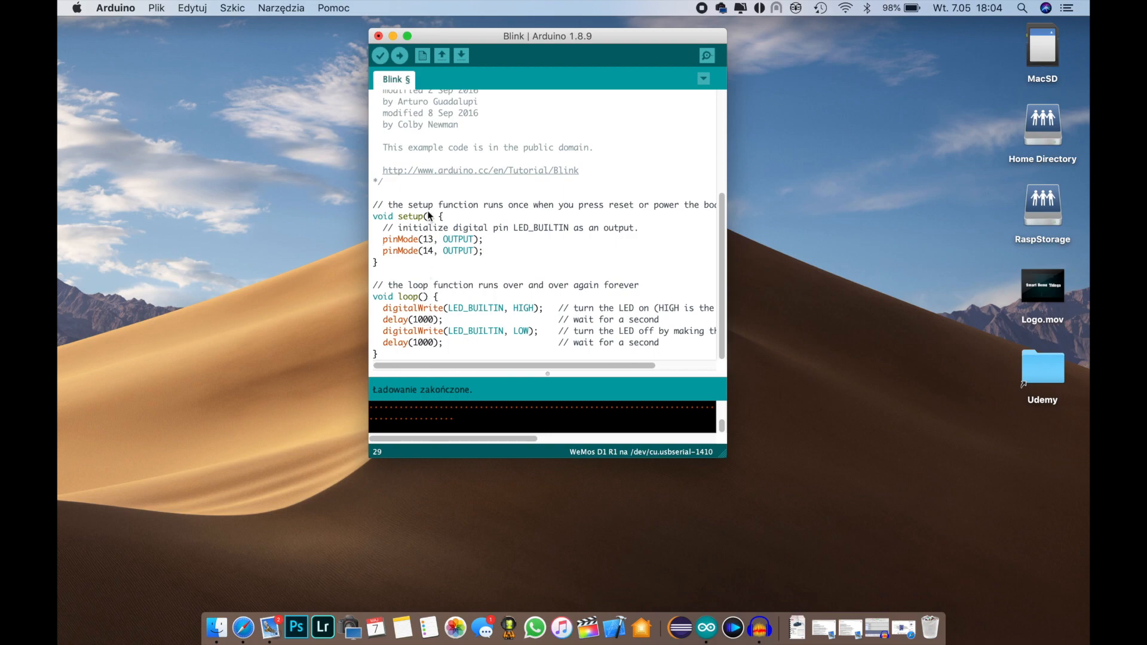
pyautogui.moveTo(504, 314)
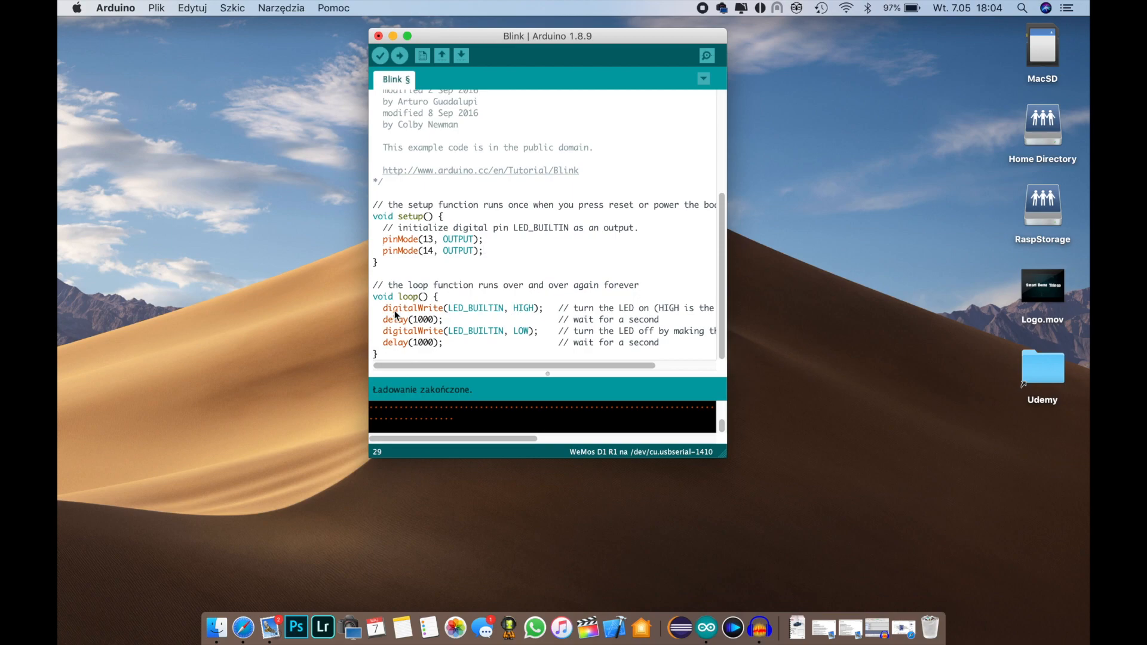
pyautogui.moveTo(467, 316)
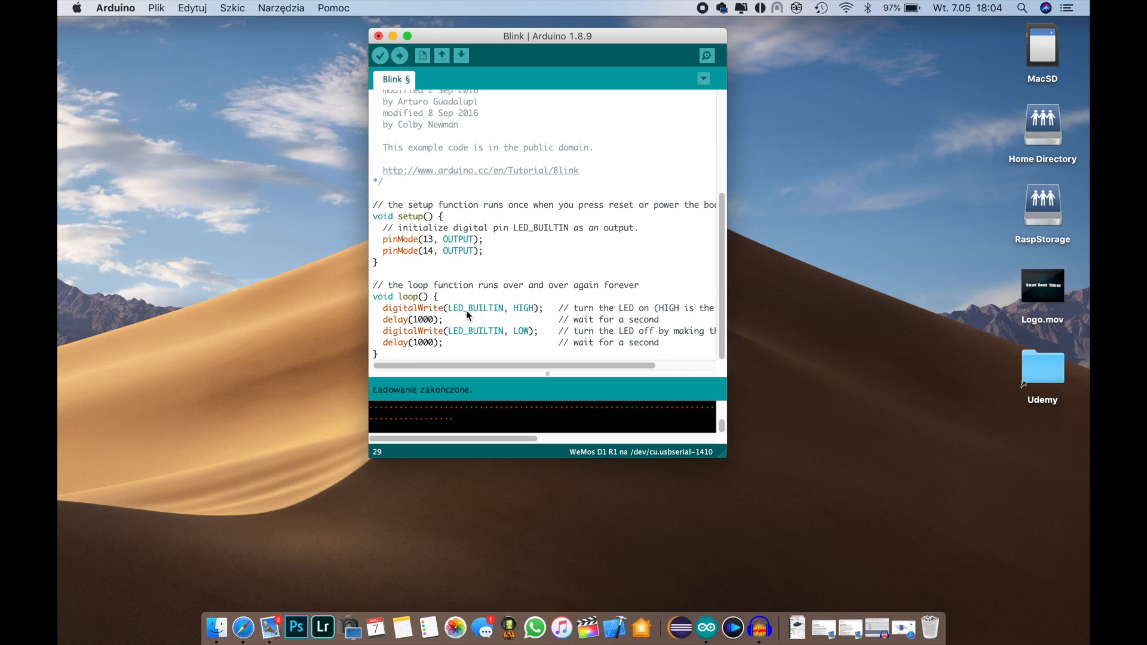
# Replace LED_BUILTIN with 13 in both the HIGH and LOW digitalWrite calls
pyautogui.doubleClick(473, 308)
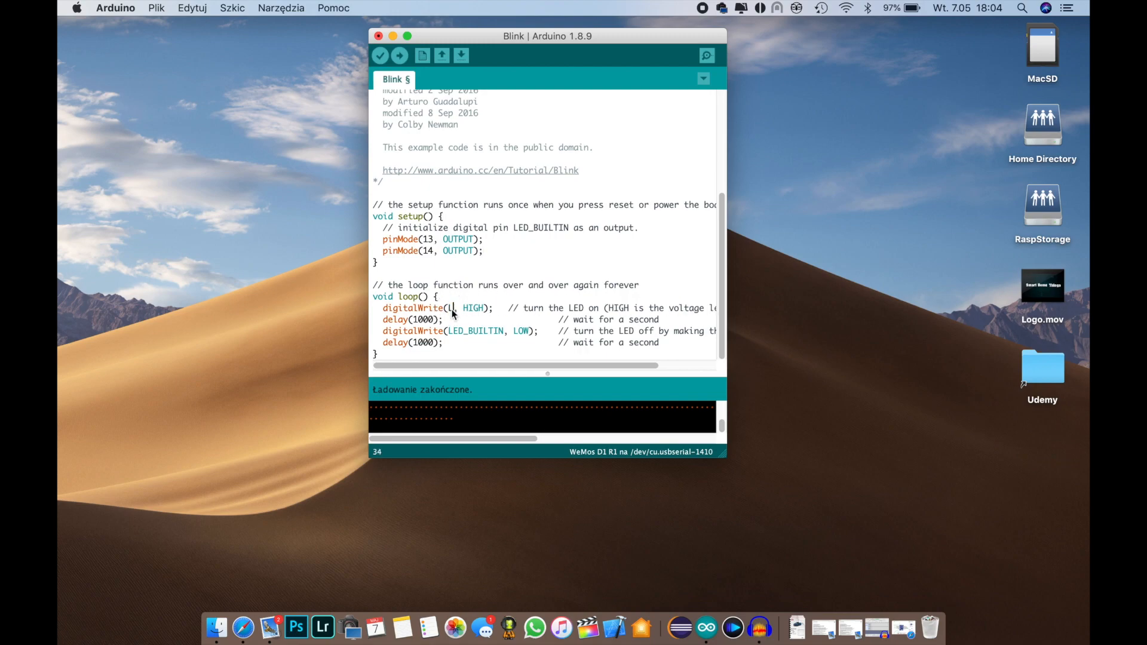
pyautogui.write('13')
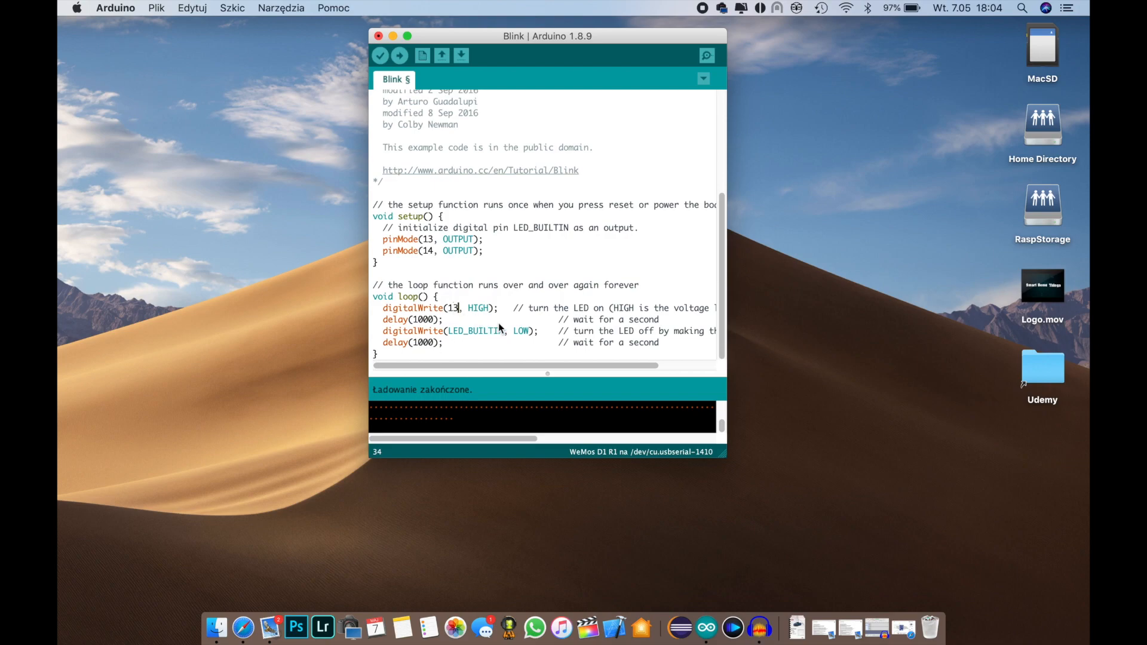
pyautogui.doubleClick(473, 331)
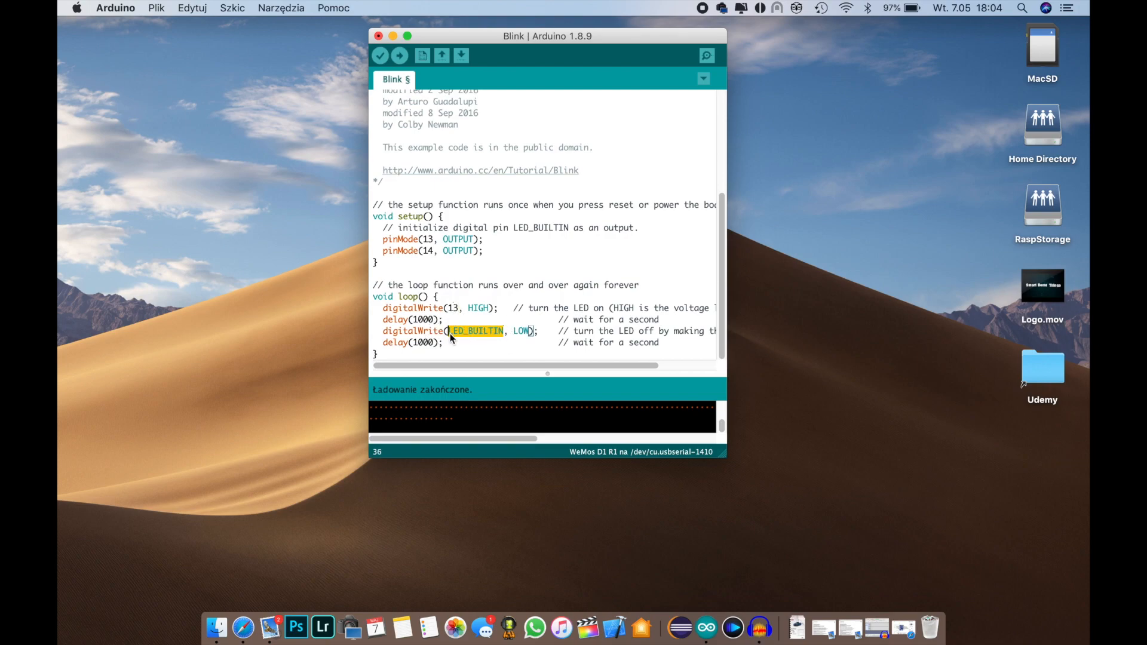
pyautogui.write('13')
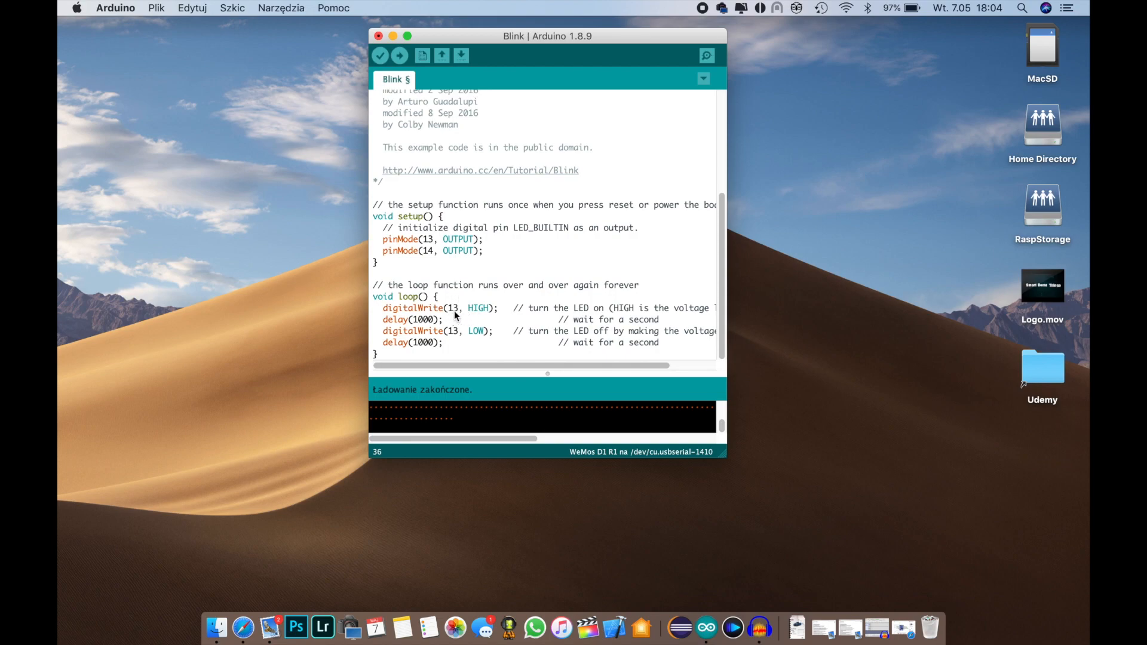
pyautogui.moveTo(486, 320)
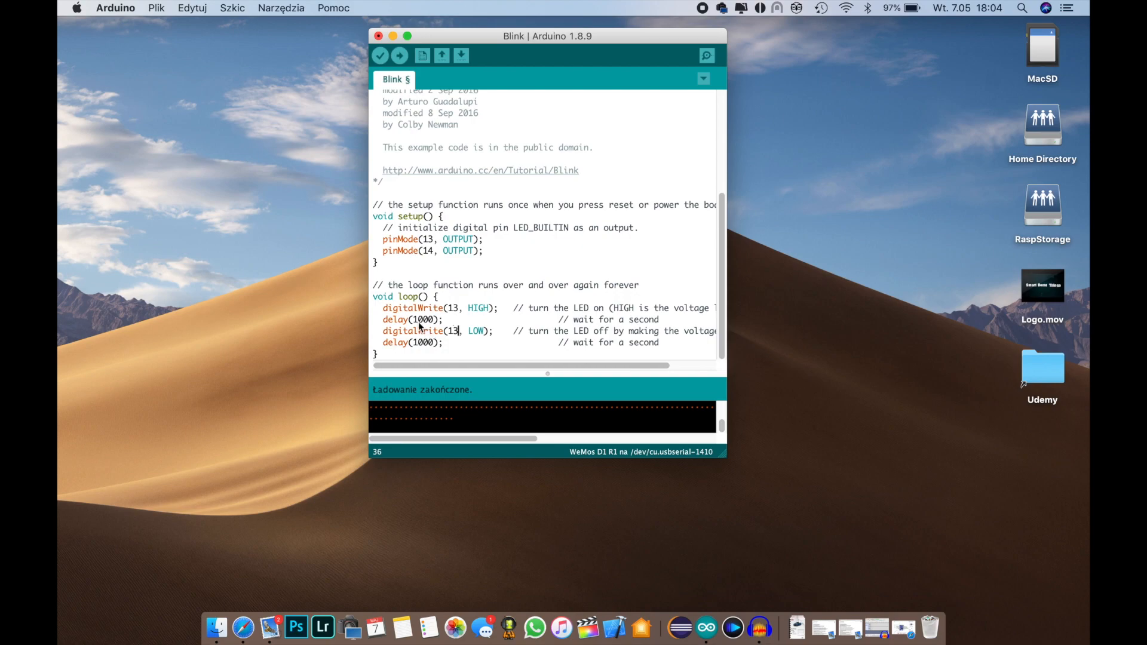
pyautogui.moveTo(497, 320)
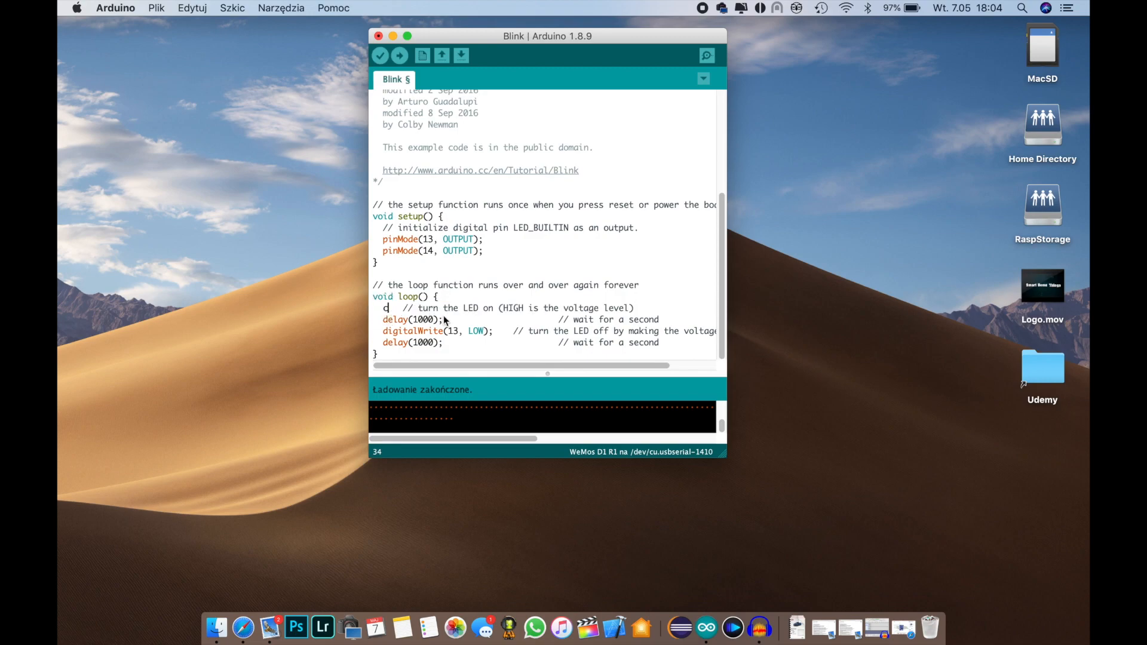
# Add digitalWrite(14, HIGH) and digitalWrite(14, LOW) lines beside the matching pin 13 writes
pyautogui.write('z')
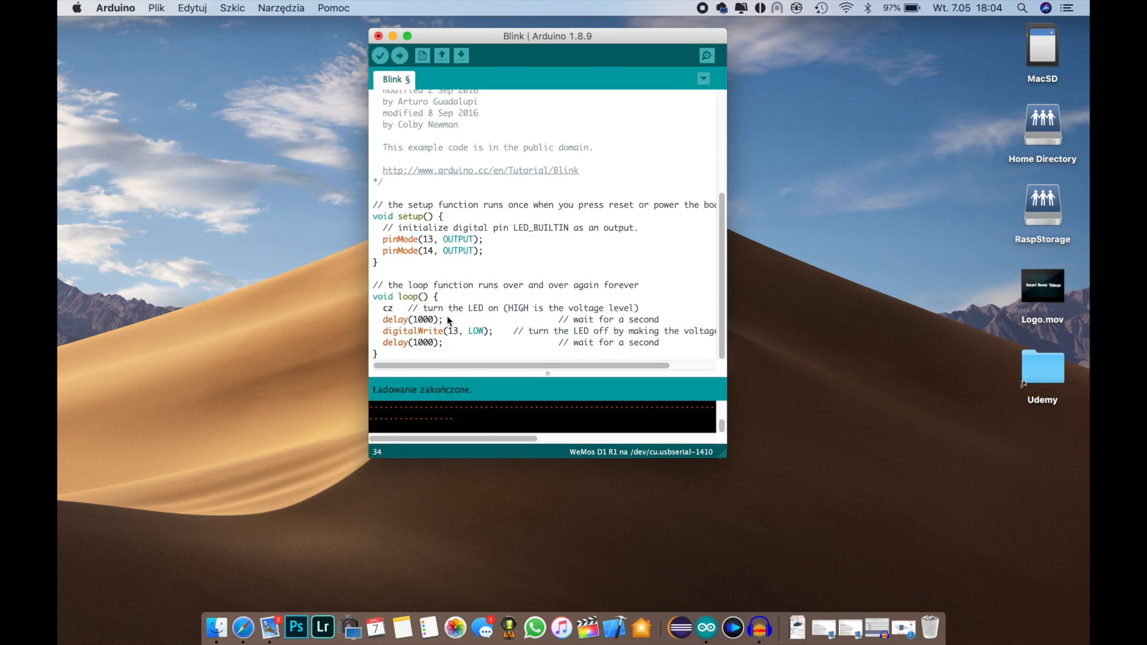
pyautogui.write('digitalWrite(13, HIGH);')
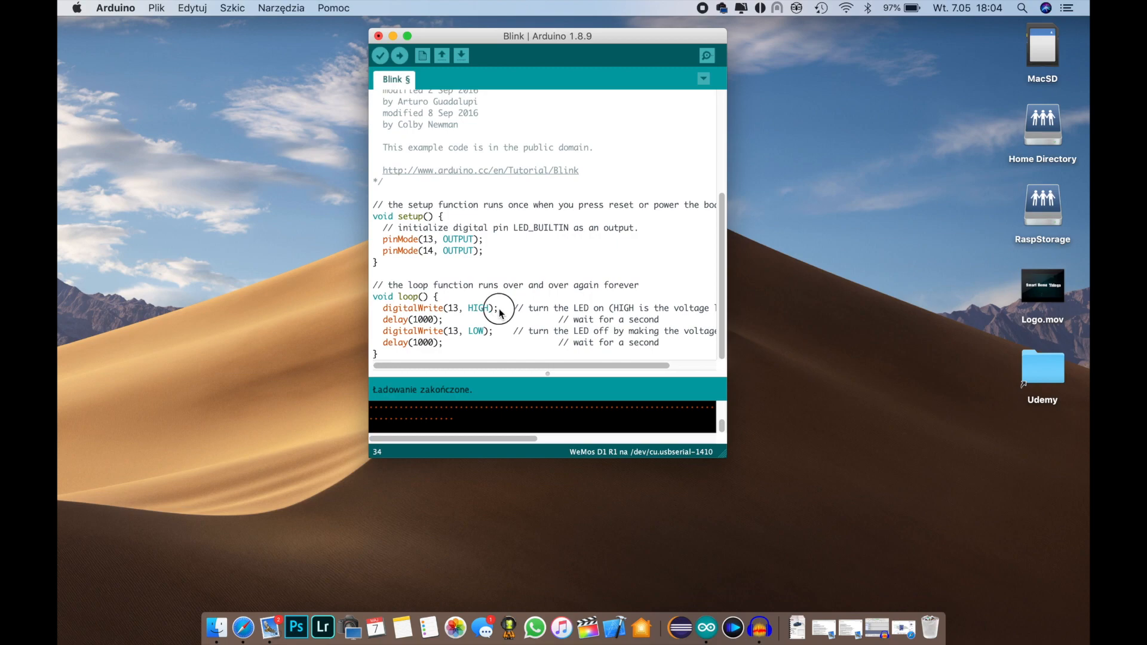
pyautogui.doubleClick(439, 307)
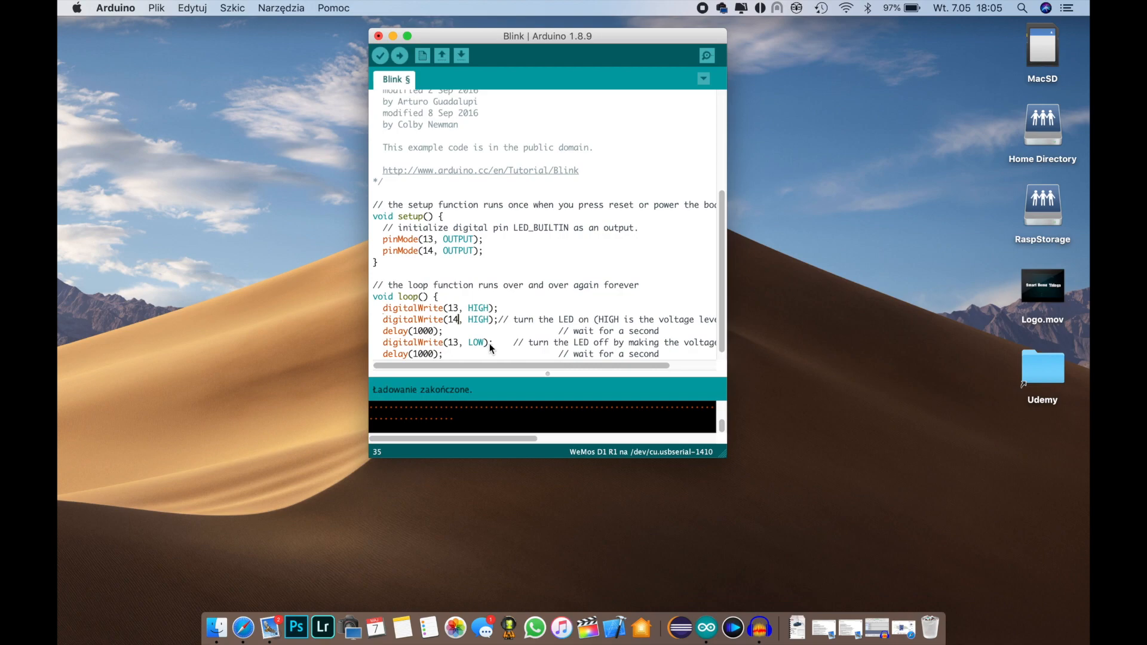
pyautogui.tripleClick(433, 343)
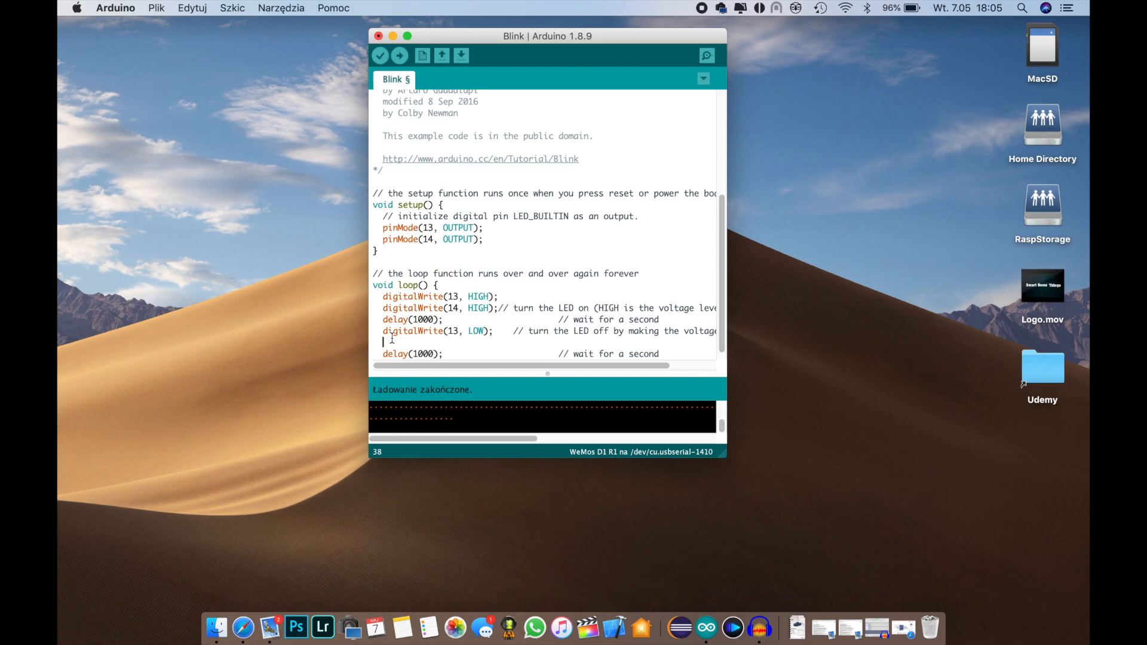
pyautogui.write('digitalWrite(13, LOW);')
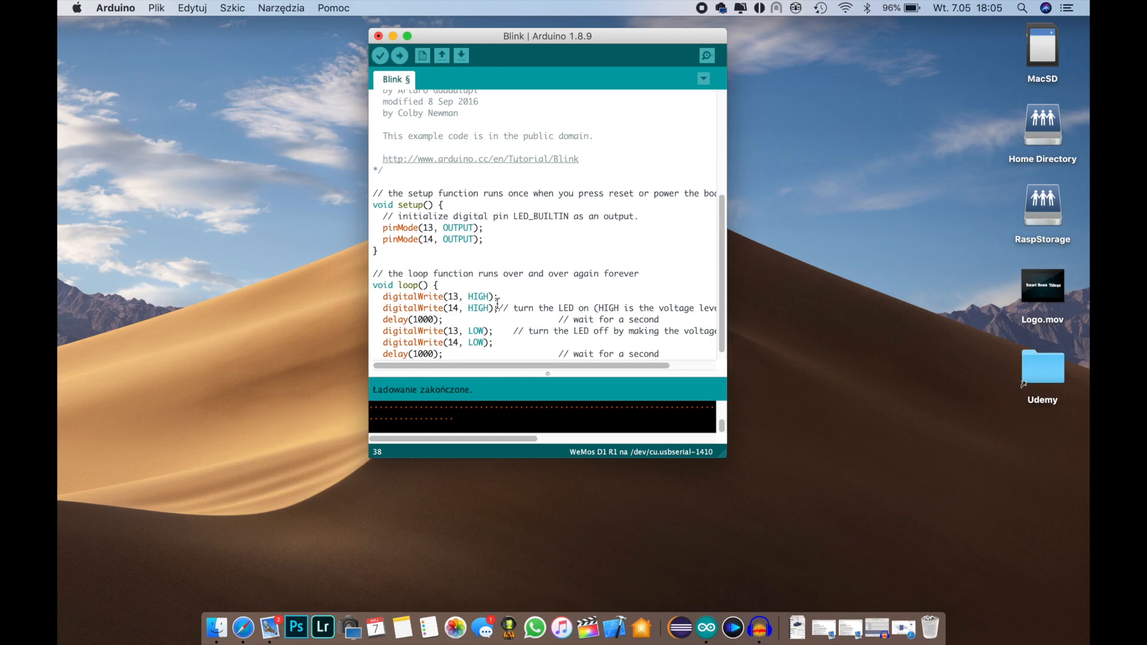
pyautogui.tripleClick(410, 320)
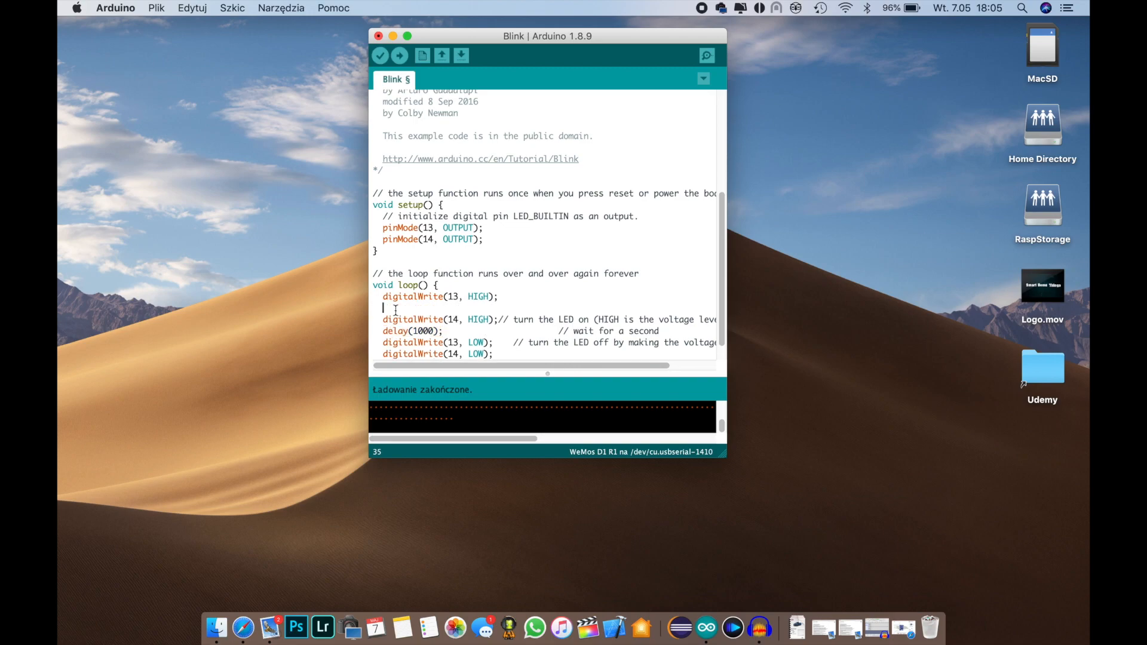
# Insert delay(500) after each digitalWrite and change the 1000 ms delays to 500
pyautogui.write('delay(1000);')
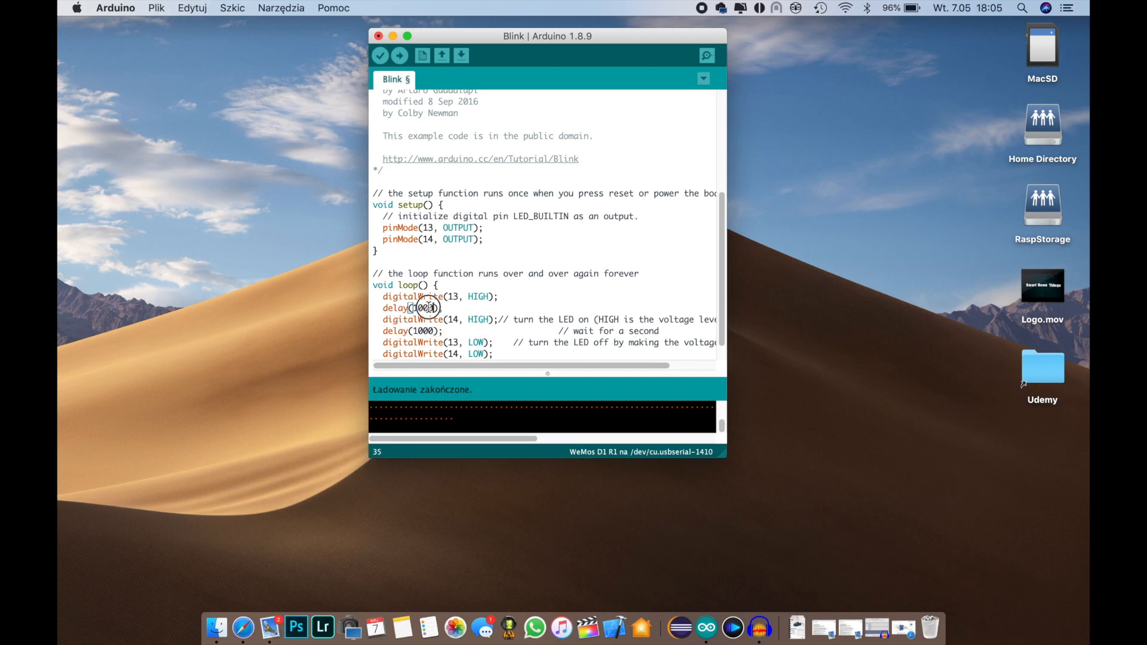
pyautogui.write('50')
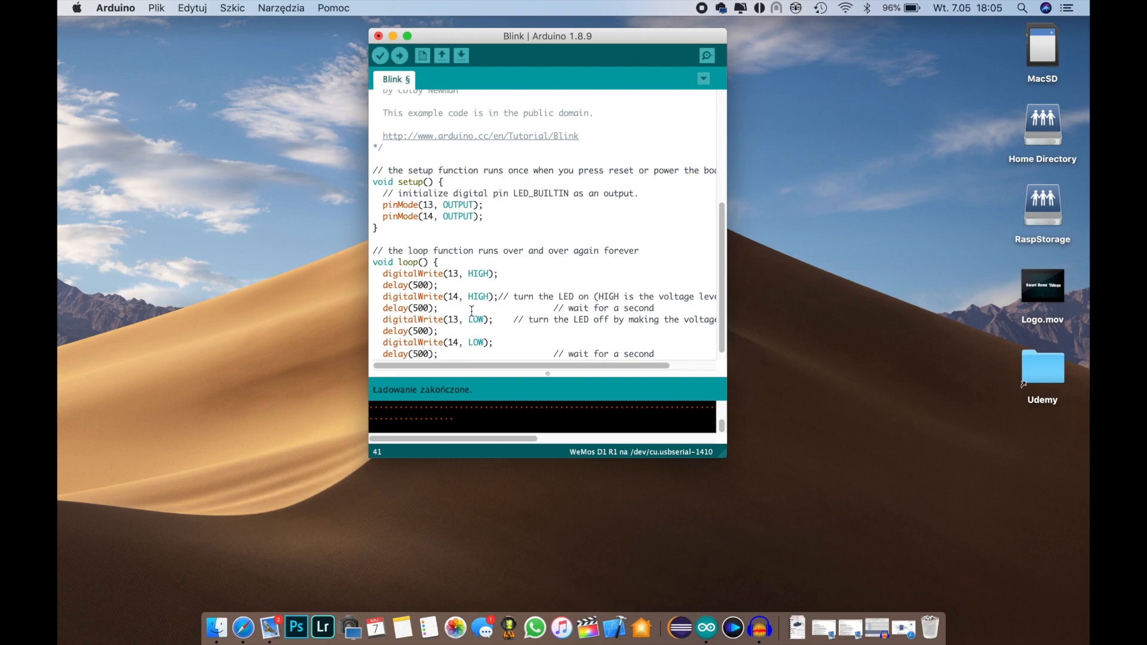
pyautogui.scroll(-3)
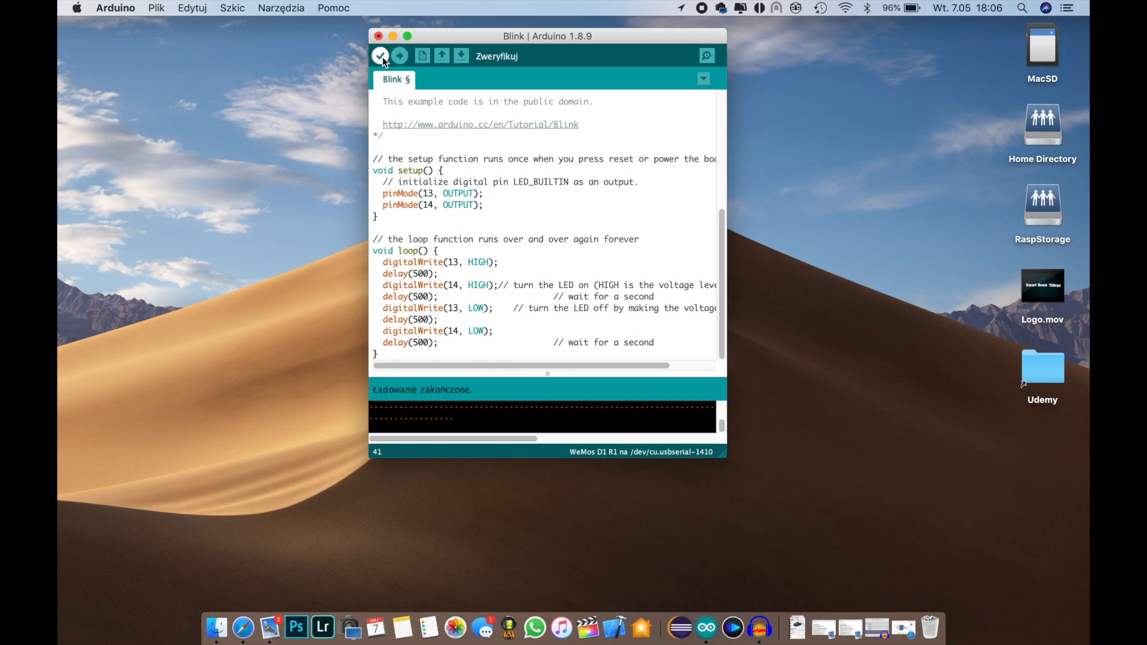
# Verify the two-pin sketch until compilation reports program memory and global variable usage
pyautogui.click(380, 56)
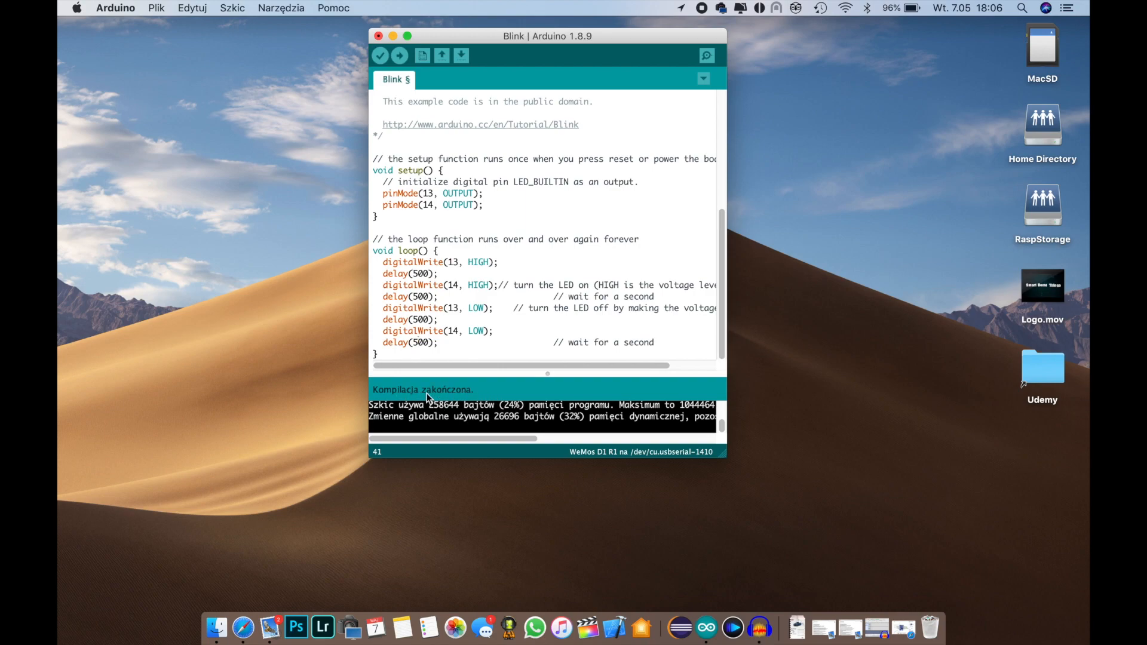
pyautogui.moveTo(491, 394)
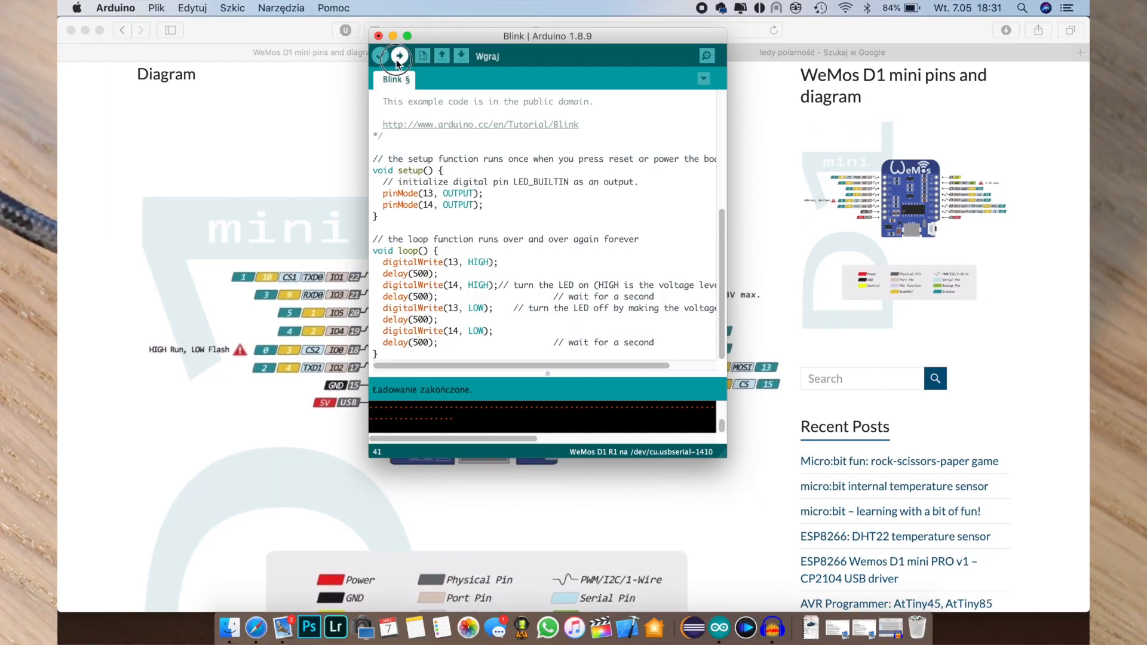
# Run Upload to compile and flash the pin 13/14 sketch onto the WeMos D1 R1
pyautogui.click(398, 56)
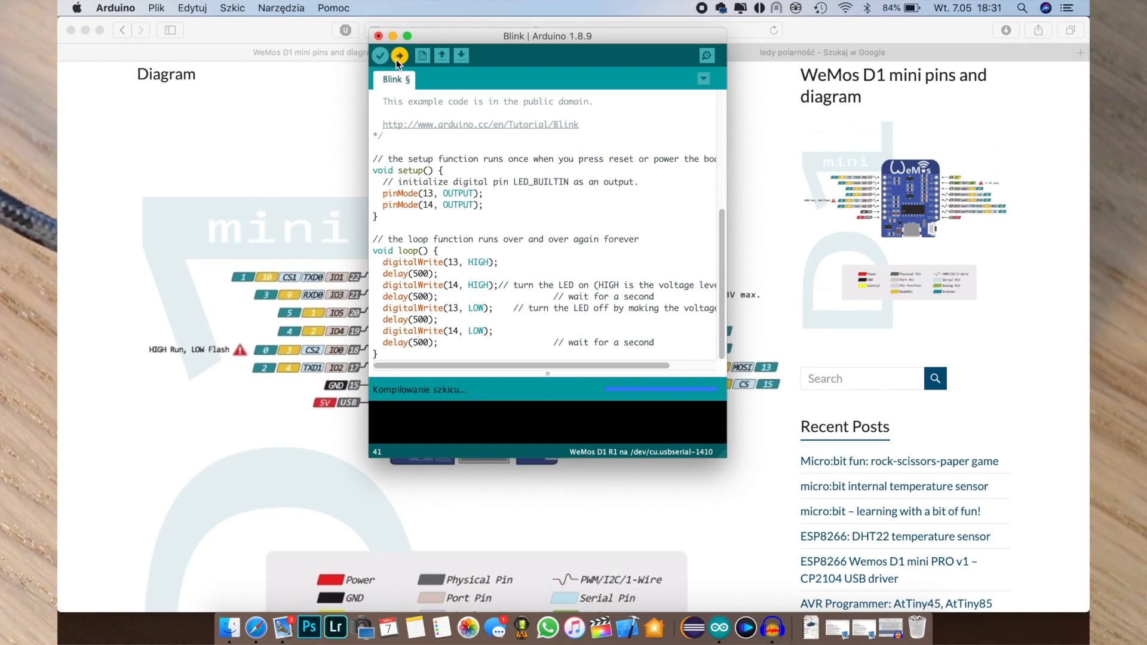